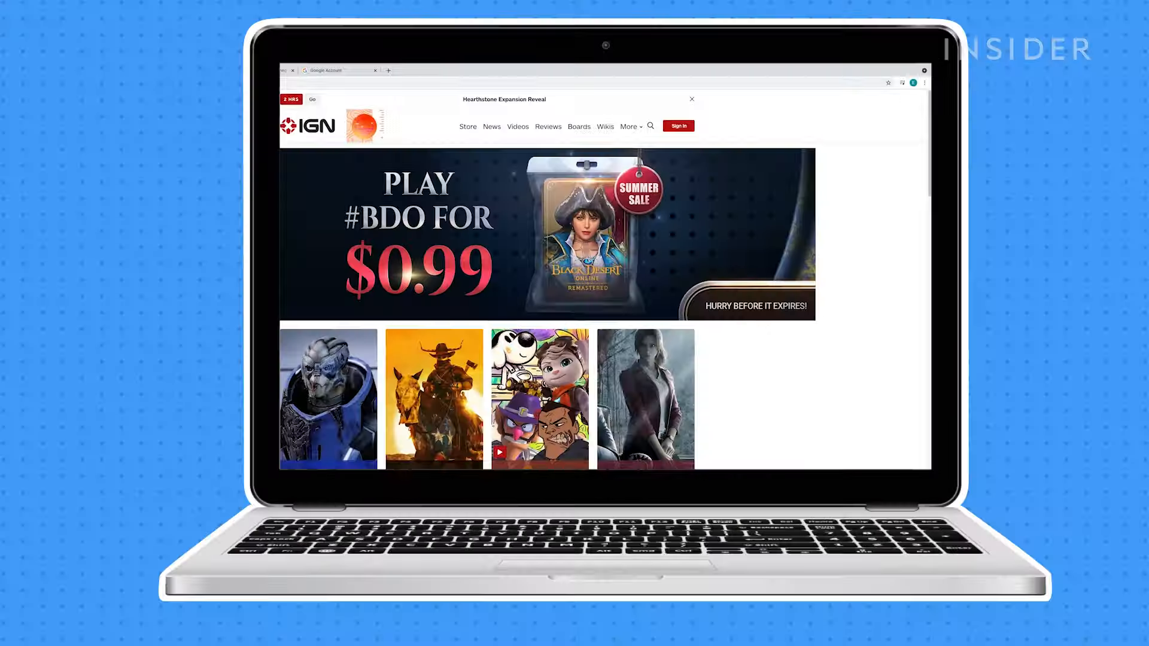
- Open Clear browsing data from the More Tools submenu of Chrome's three-dot menu
left_click(917, 95)
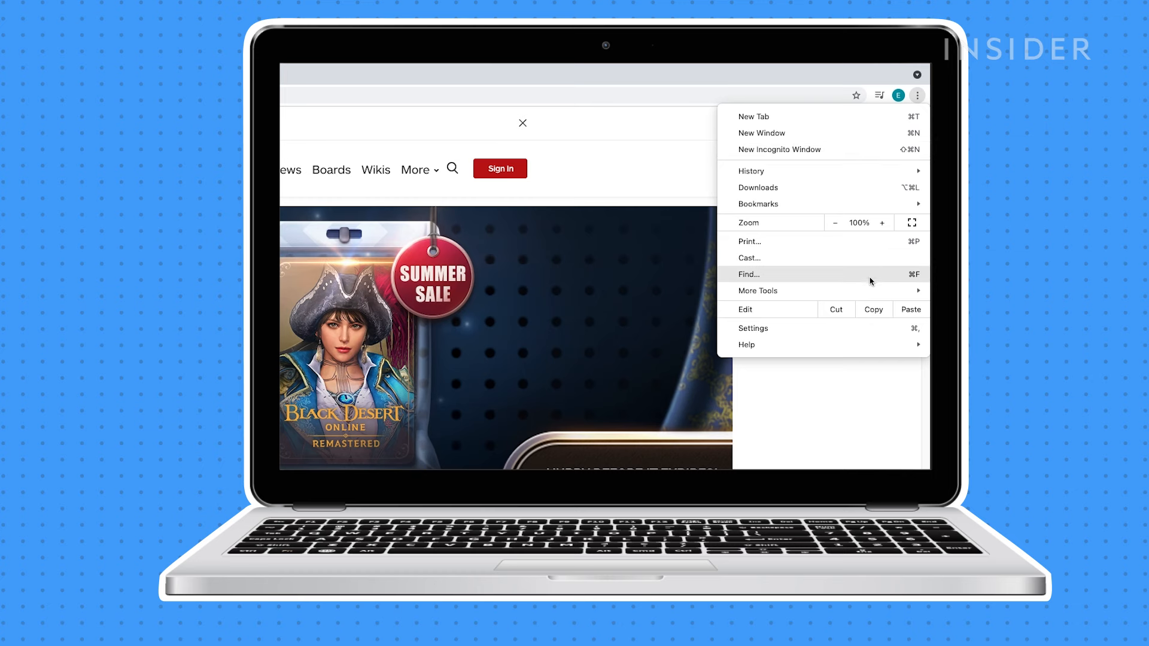
left_click(771, 307)
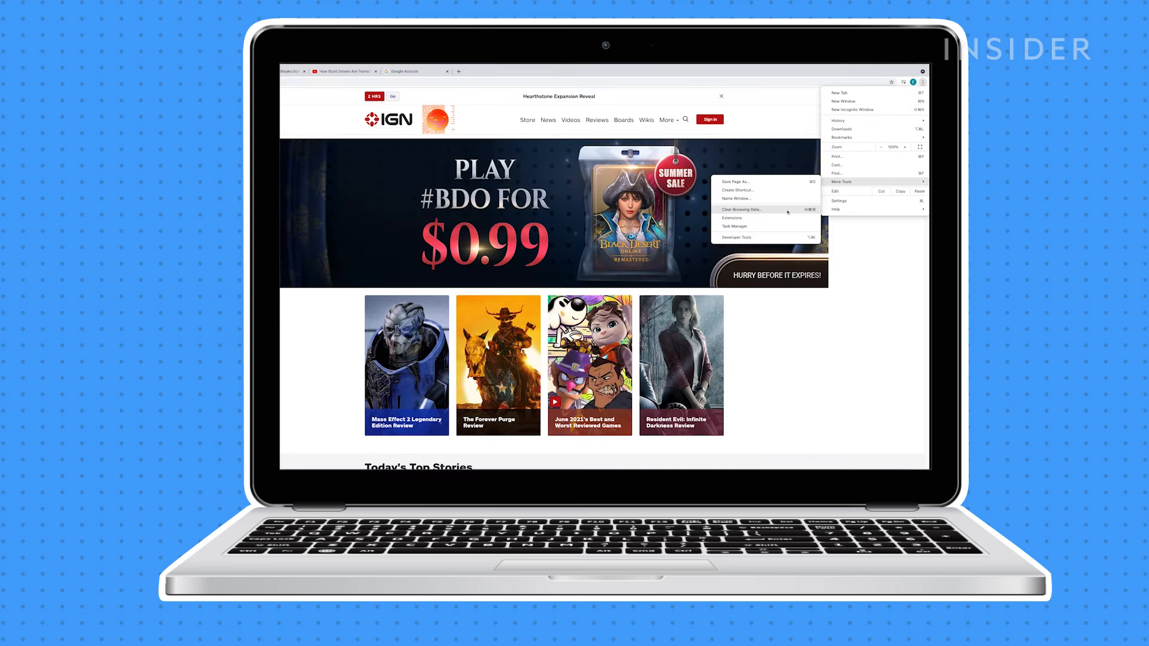
left_click(740, 209)
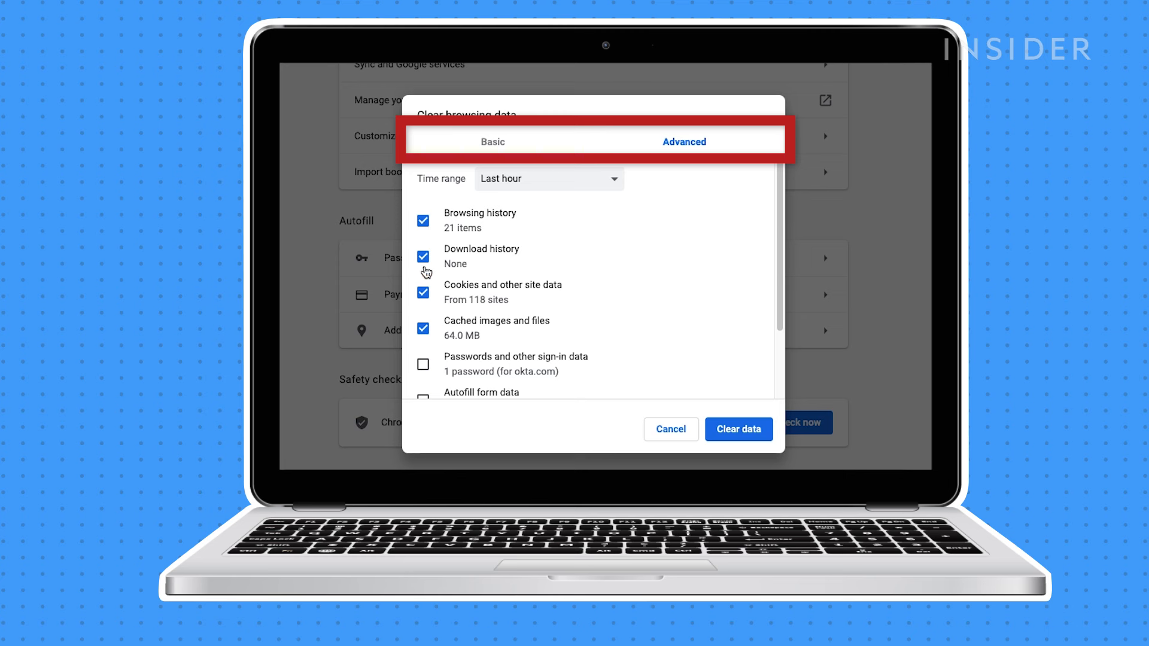
left_click(492, 141)
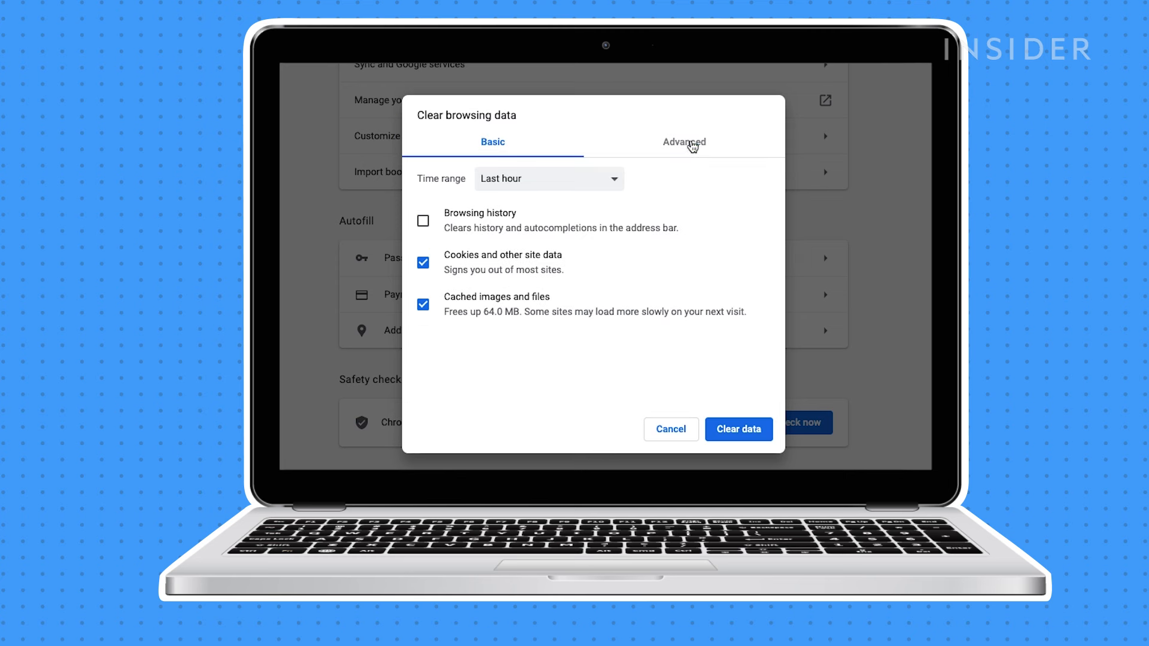
left_click(683, 141)
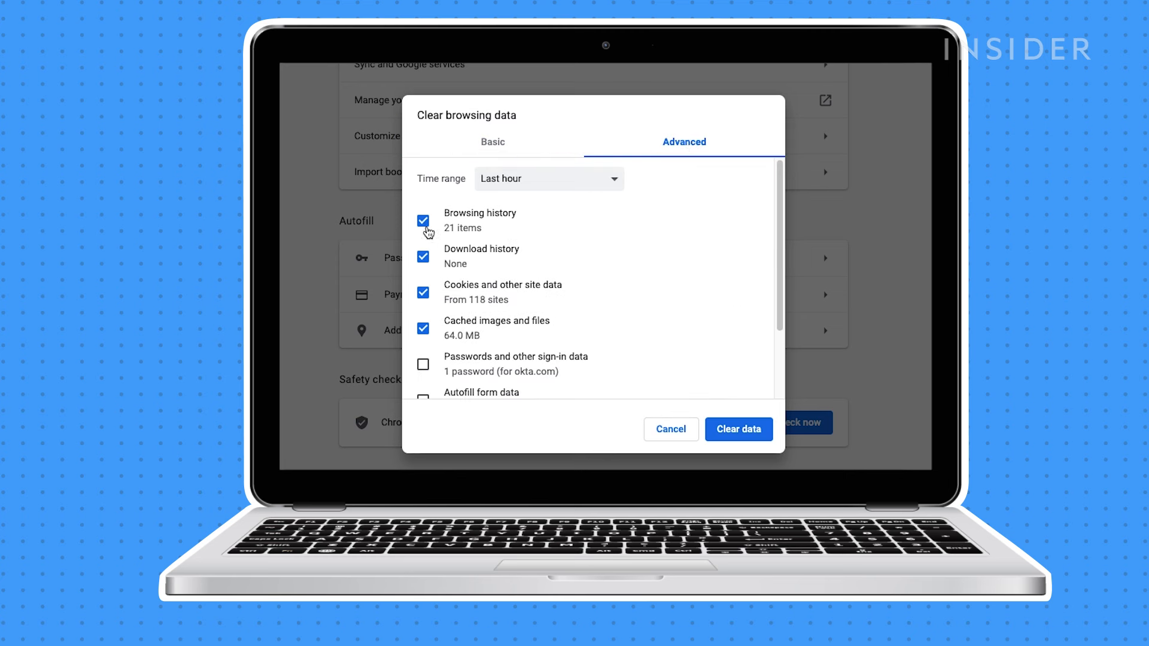
mouse_move(427, 315)
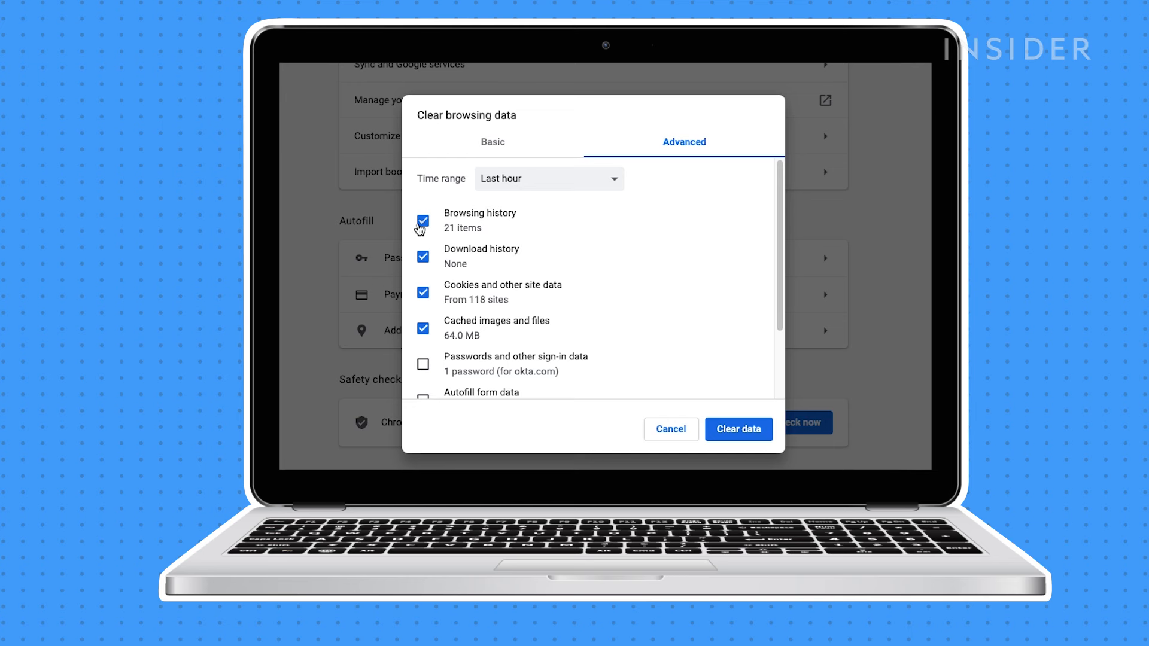
left_click(670, 430)
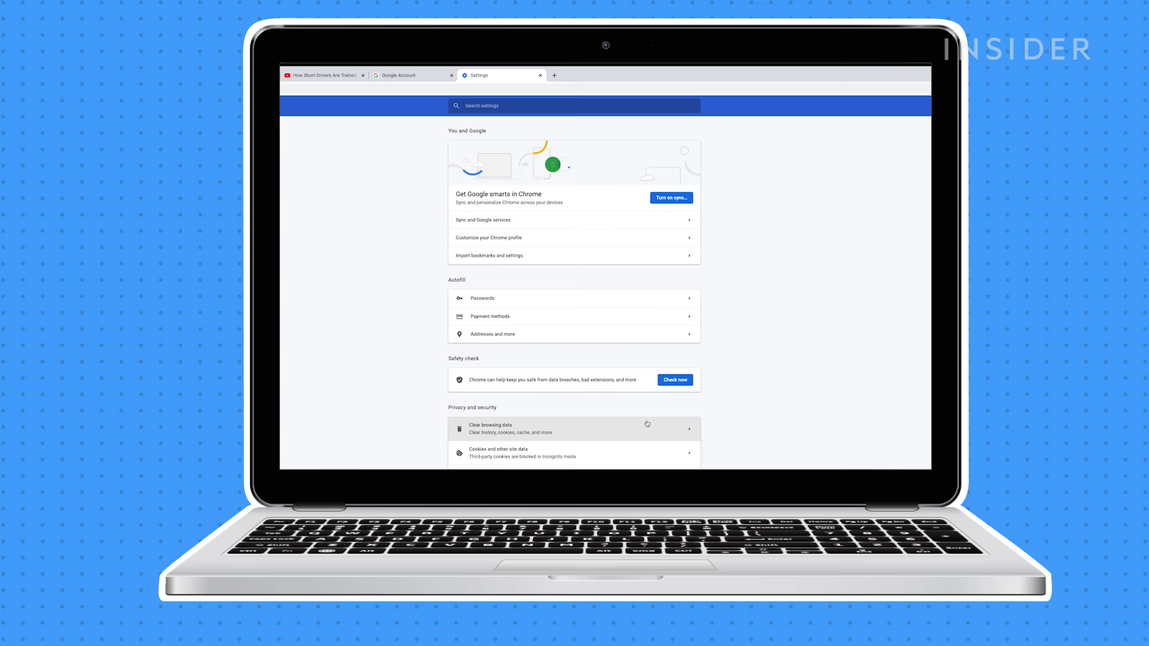
mouse_move(646, 418)
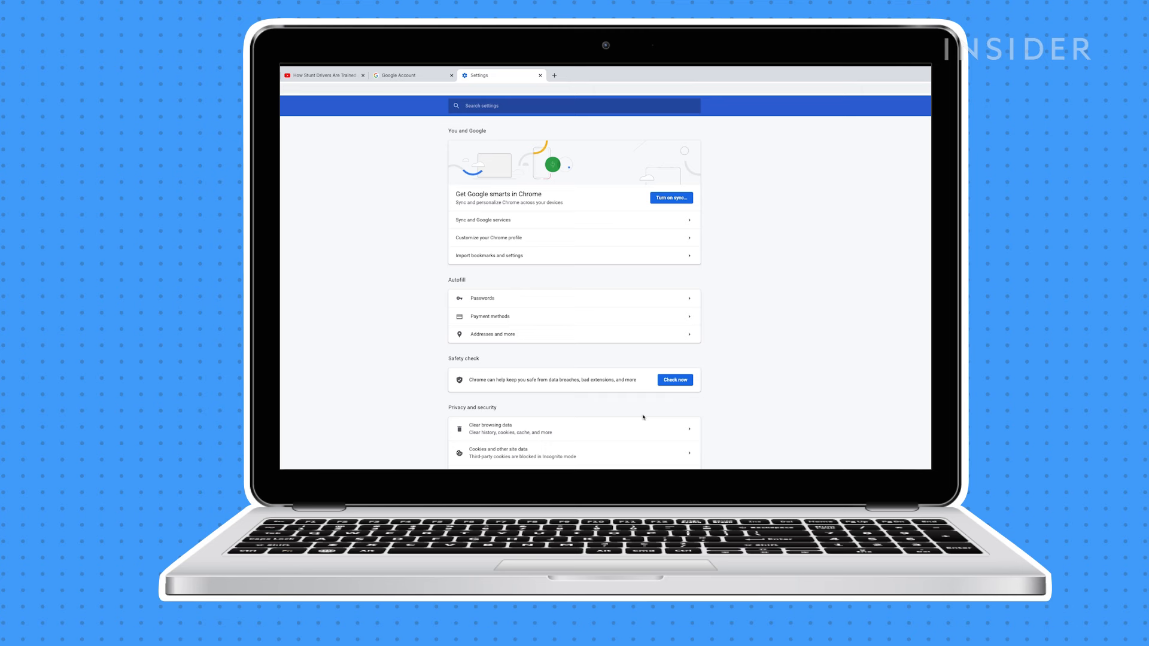
mouse_move(432, 316)
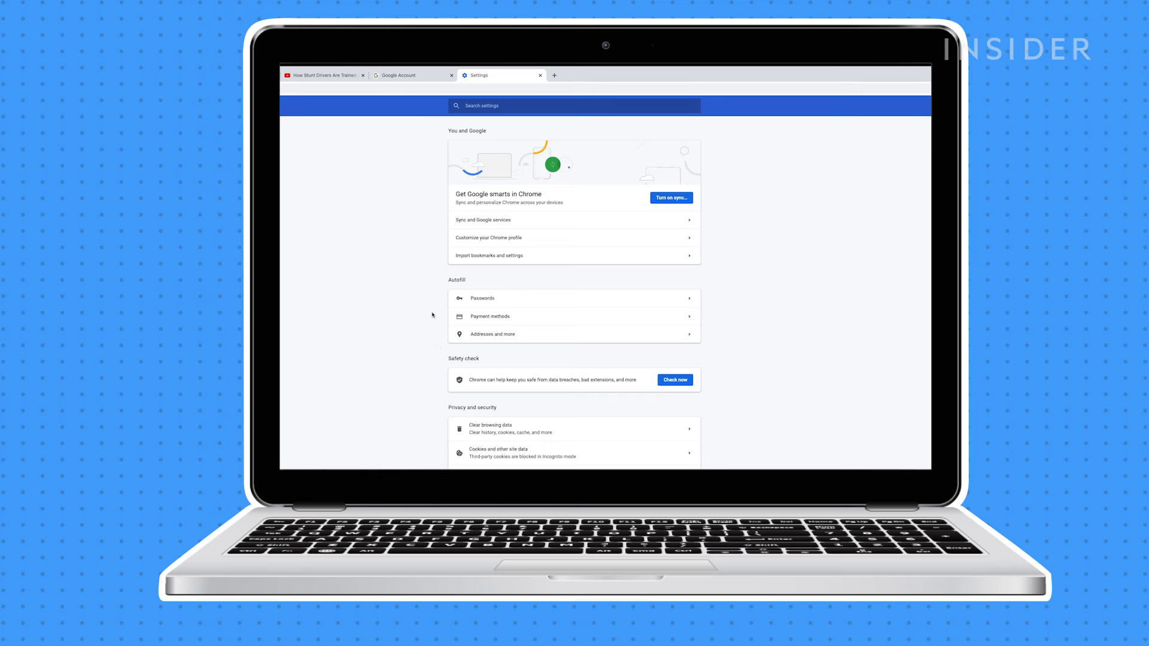
mouse_move(532, 125)
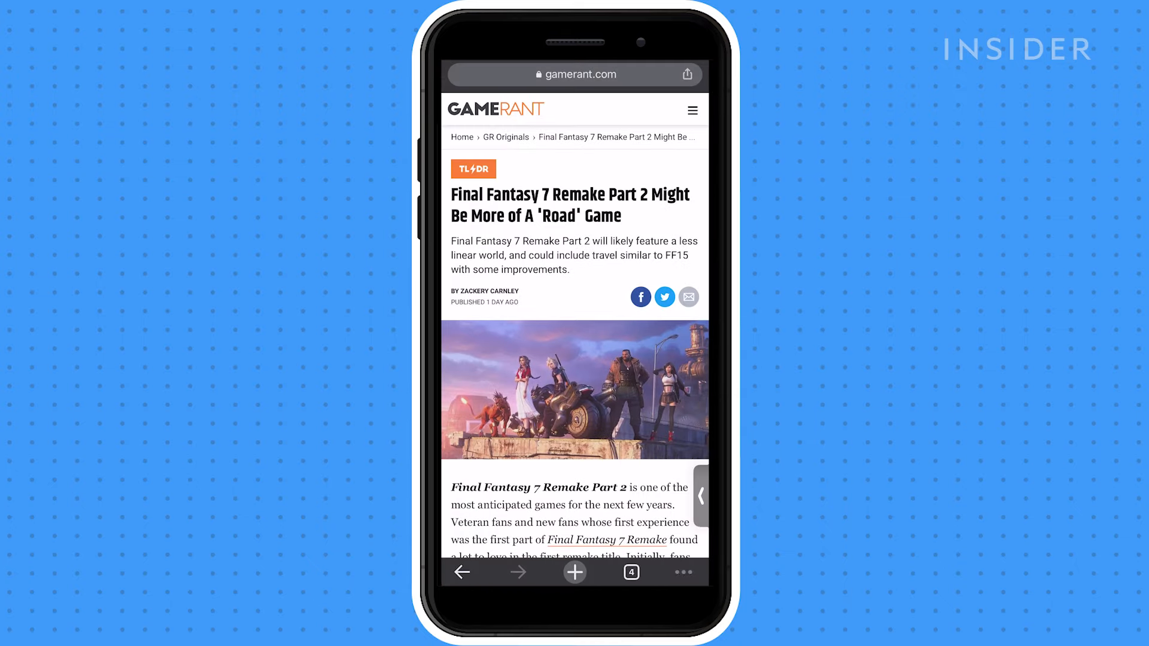
- Open Chrome's History screen from the ••• toolbar menu on the phone
left_click(682, 572)
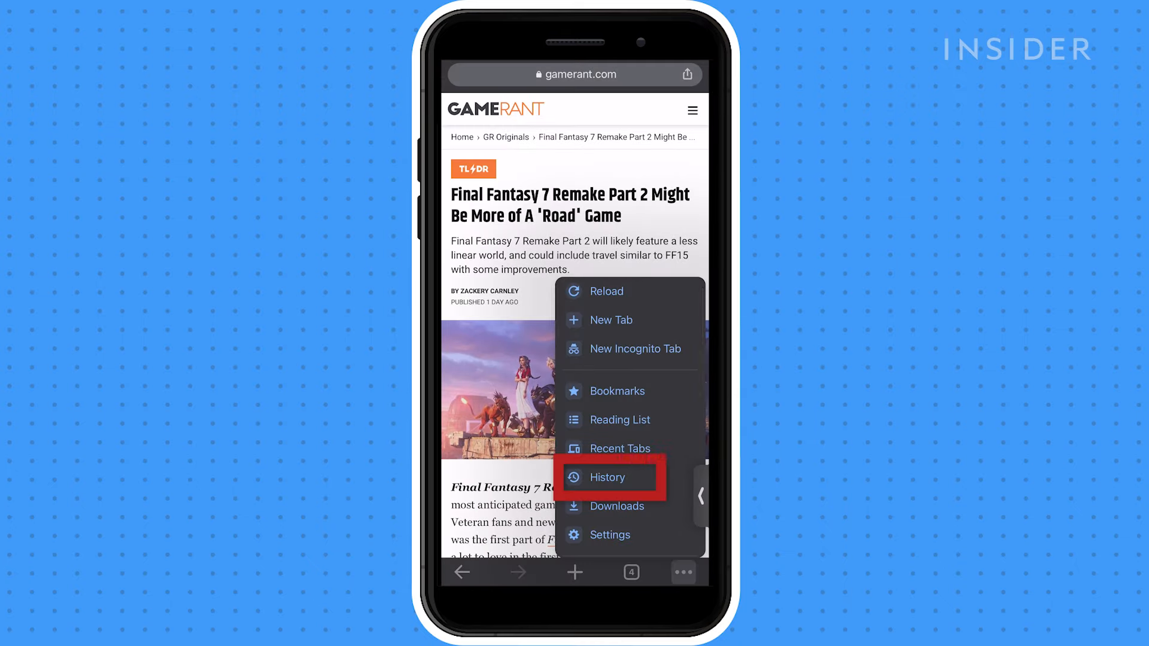
left_click(608, 477)
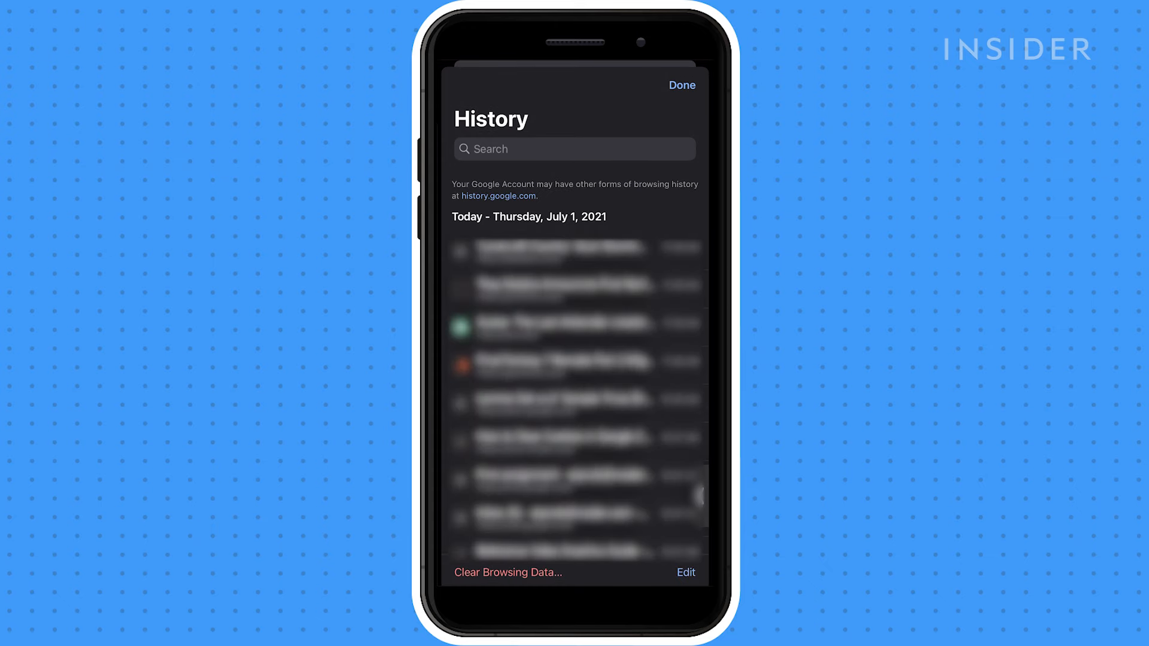
- Clear all-time cookies, site data and cached images and files, confirming the removal
left_click(506, 572)
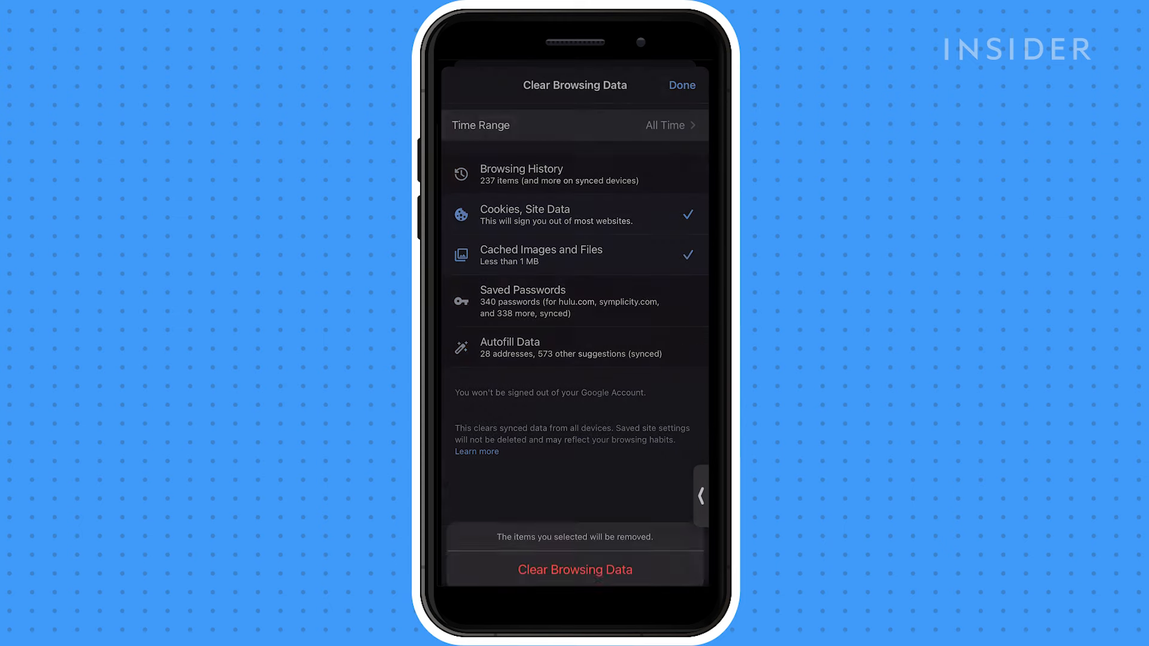
left_click(575, 569)
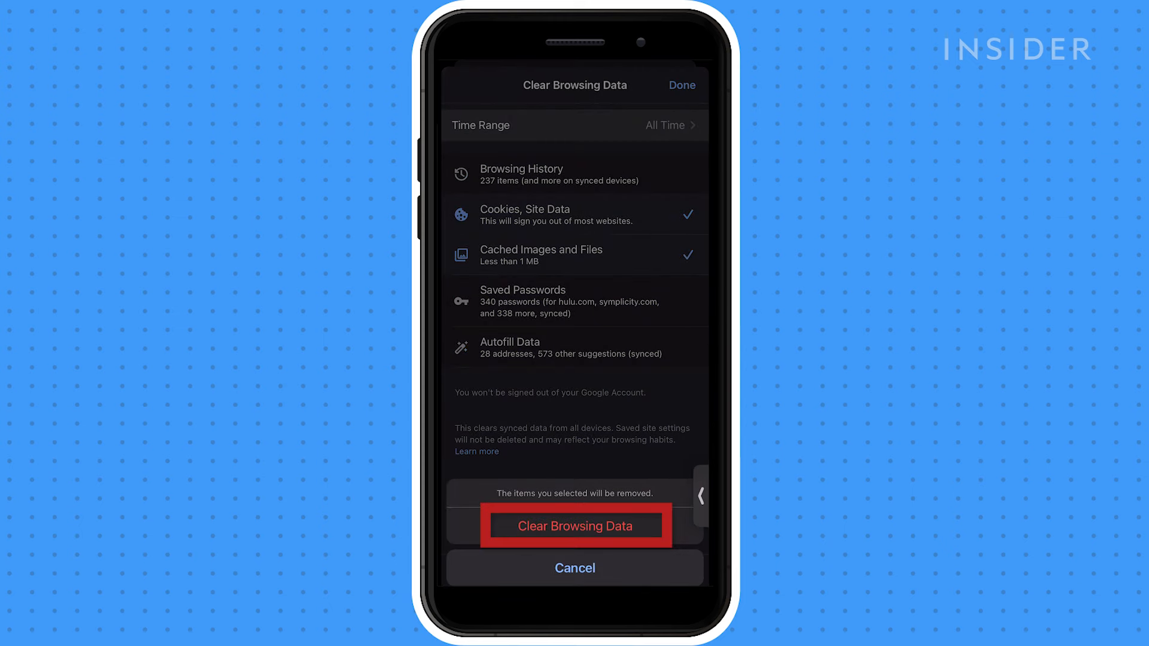
left_click(575, 526)
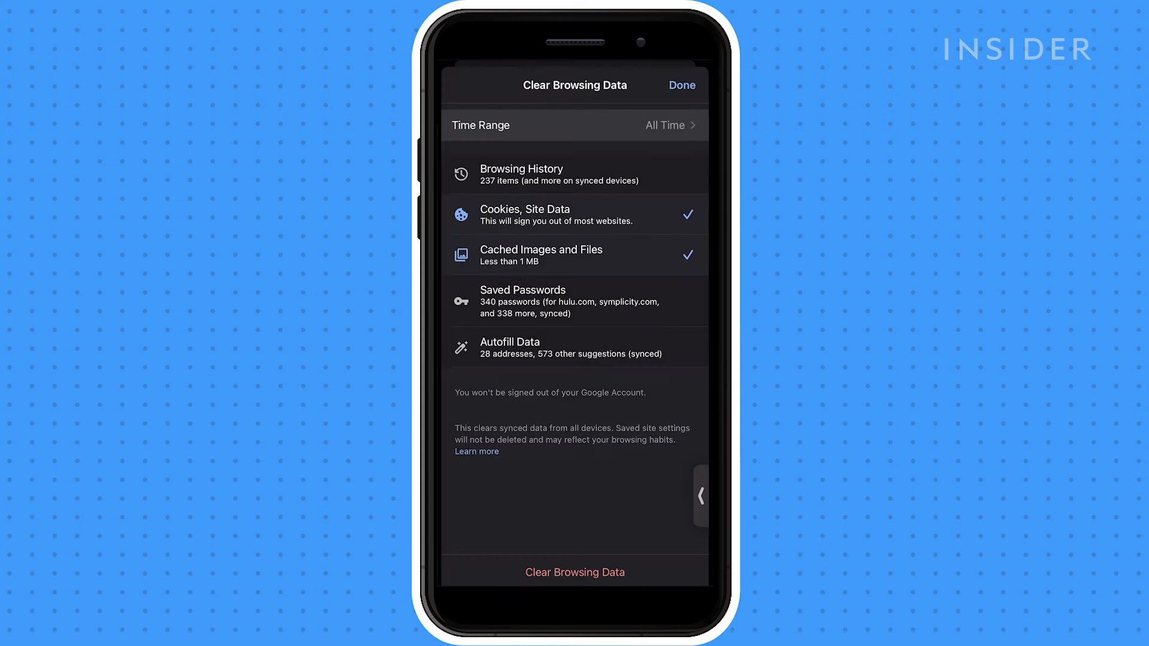